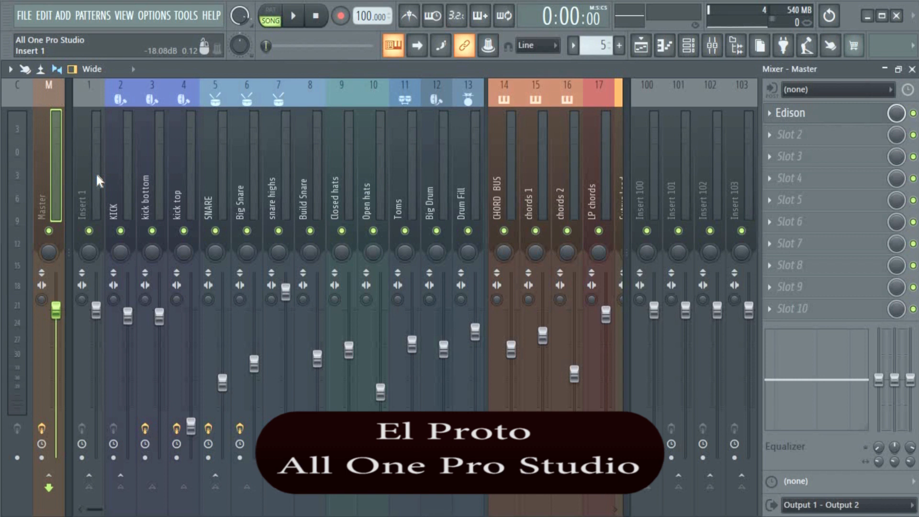
Step: Load the default state onto the KICK and SNARE tracks, making them Insert 2 and Insert 5
{"action": "right_click", "coordinate": [119, 176]}
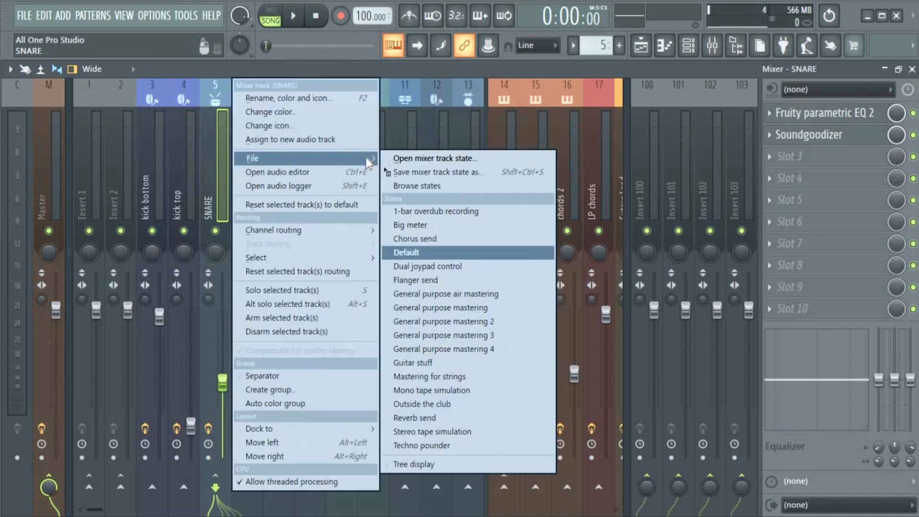
{"action": "left_click", "coordinate": [405, 253]}
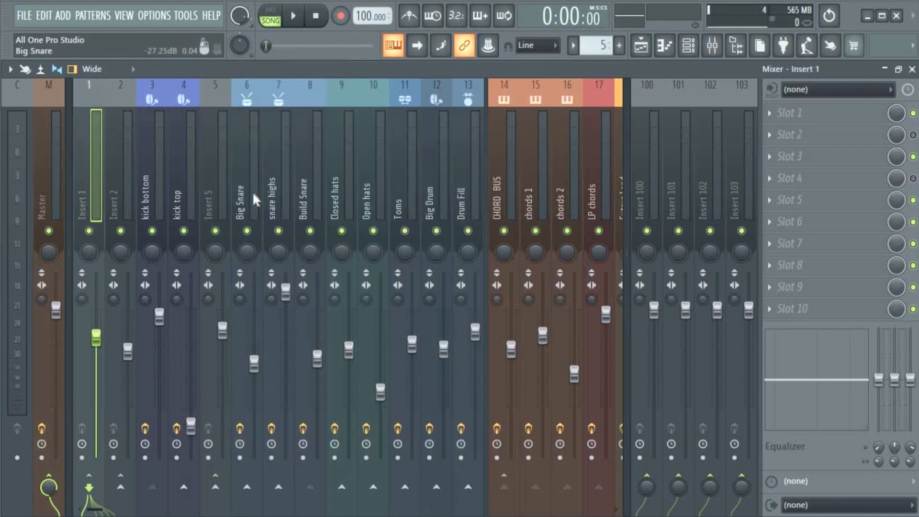
Step: Select Big Snare, then load the default state onto snare highs, renaming it Insert 7
{"action": "left_click", "coordinate": [245, 205]}
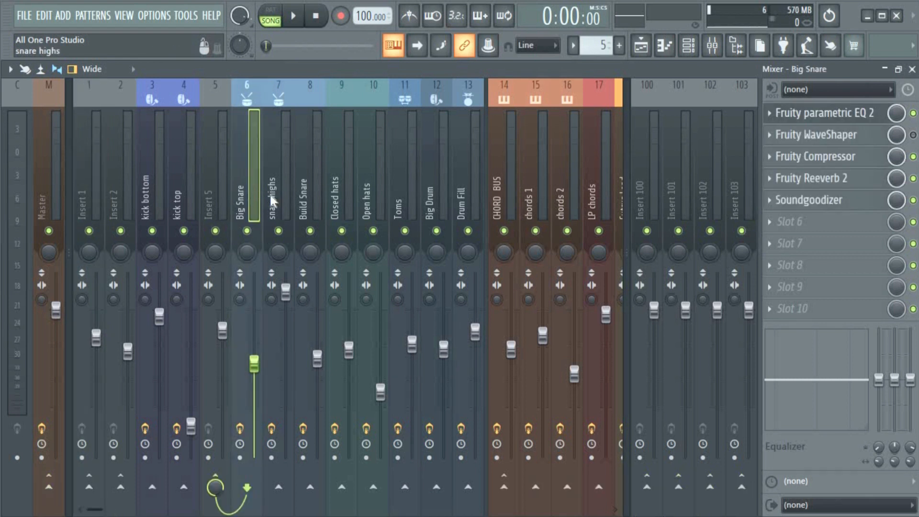
{"action": "right_click", "coordinate": [271, 176]}
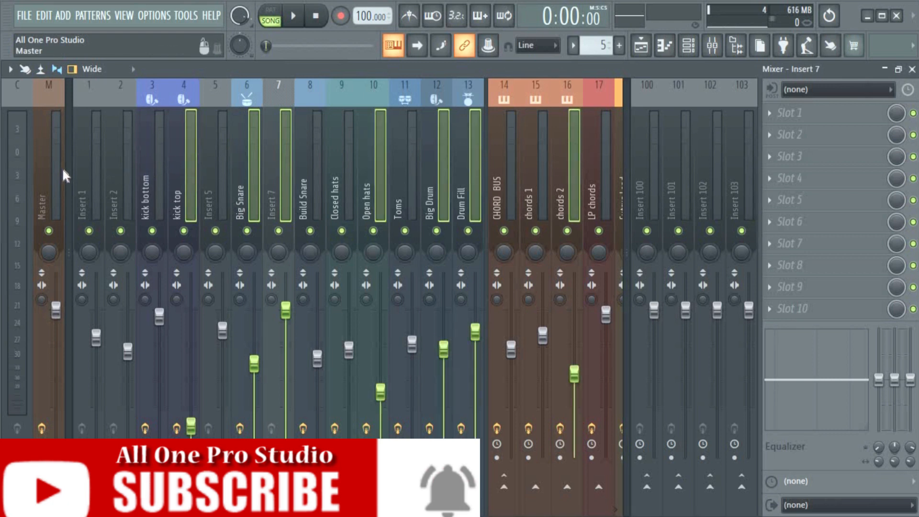
{"action": "left_click", "coordinate": [340, 175]}
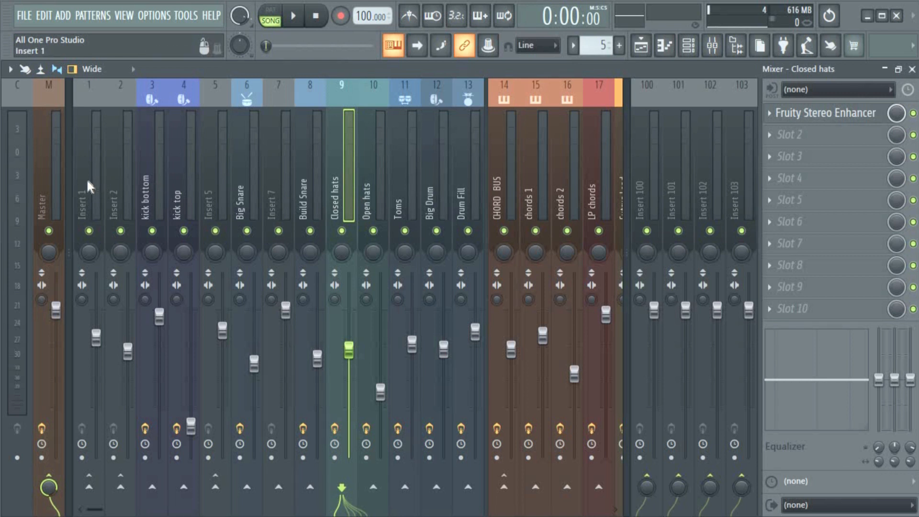
Step: Select all 22 mixer tracks and bring up their track actions
{"action": "left_click", "coordinate": [88, 176]}
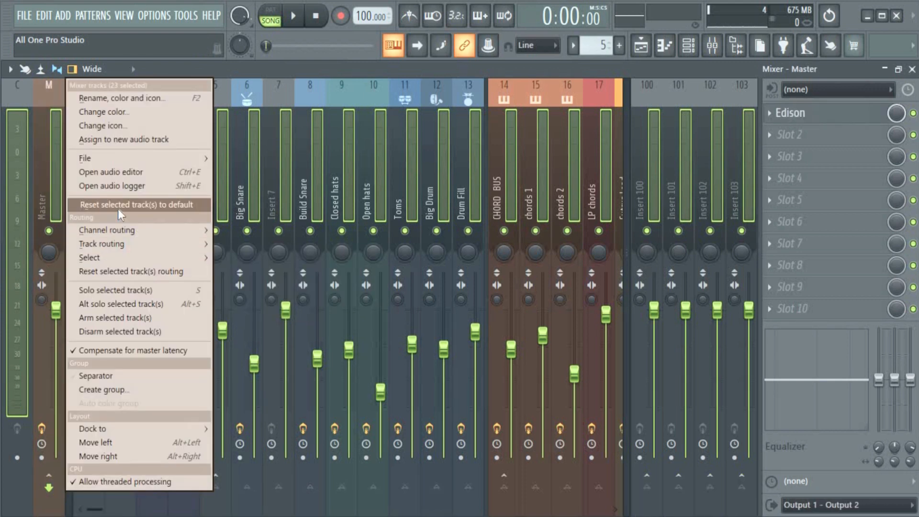
Step: Choose 'Reset selected track(s) to default' to raise the no-undo plugin removal warning
{"action": "left_click", "coordinate": [121, 205]}
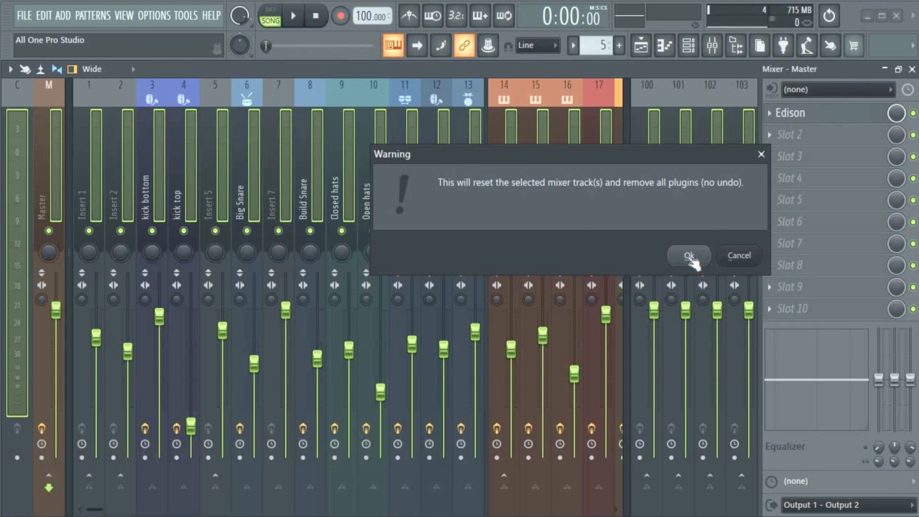
Step: Confirm the no-undo warning, then select Insert 100 to check its empty slots
{"action": "left_click", "coordinate": [687, 256]}
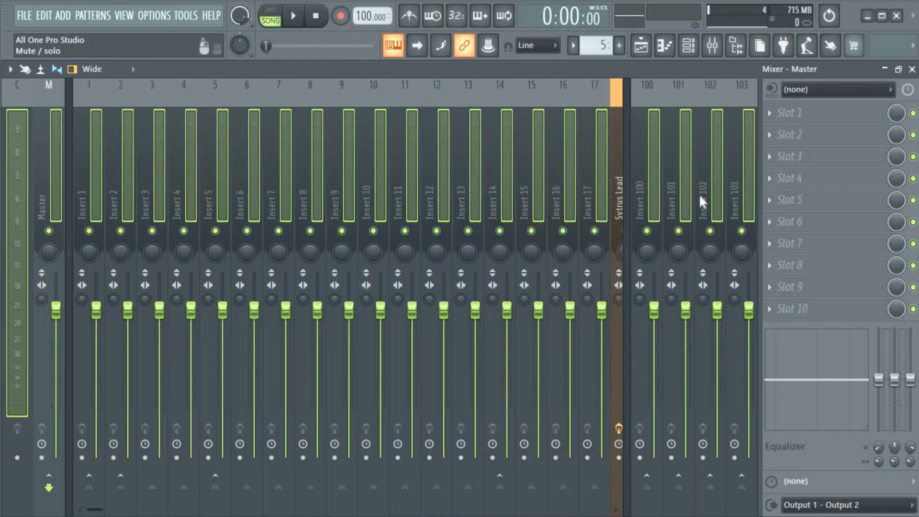
{"action": "left_click", "coordinate": [653, 170]}
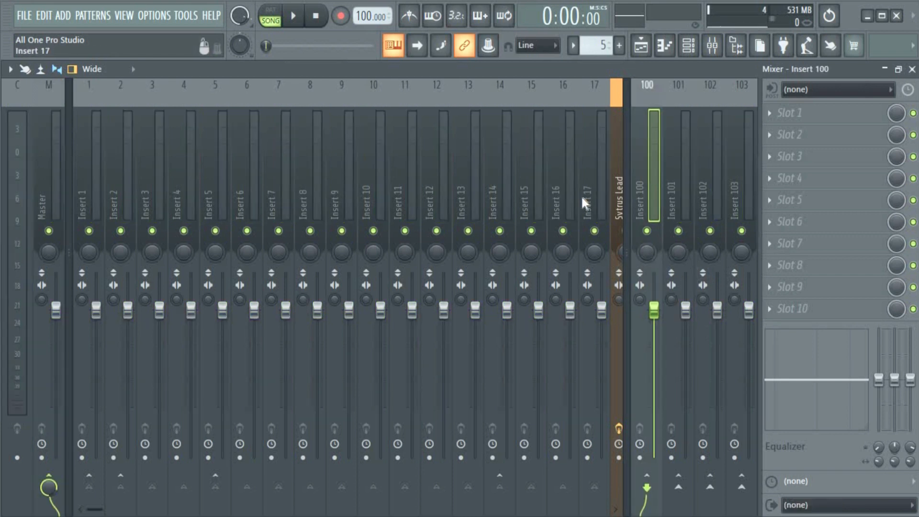